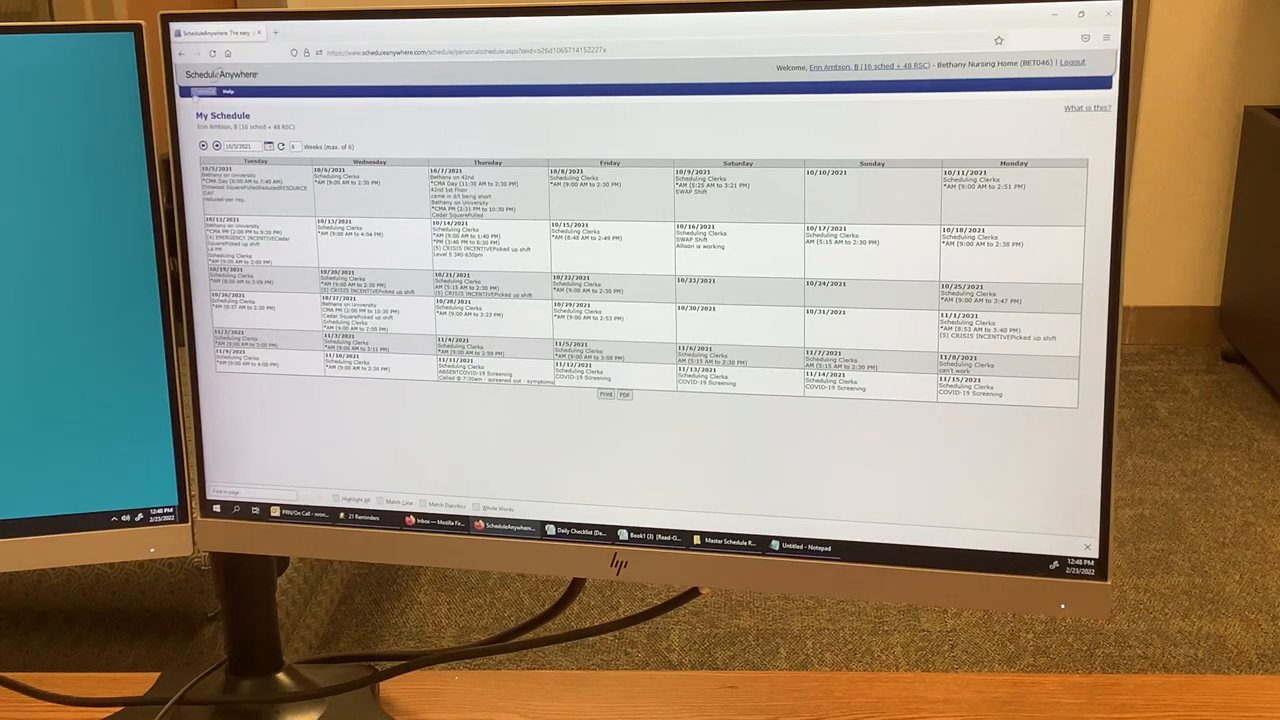
Step: Open the Personal menu dropdown from the schedule overview
click(207, 91)
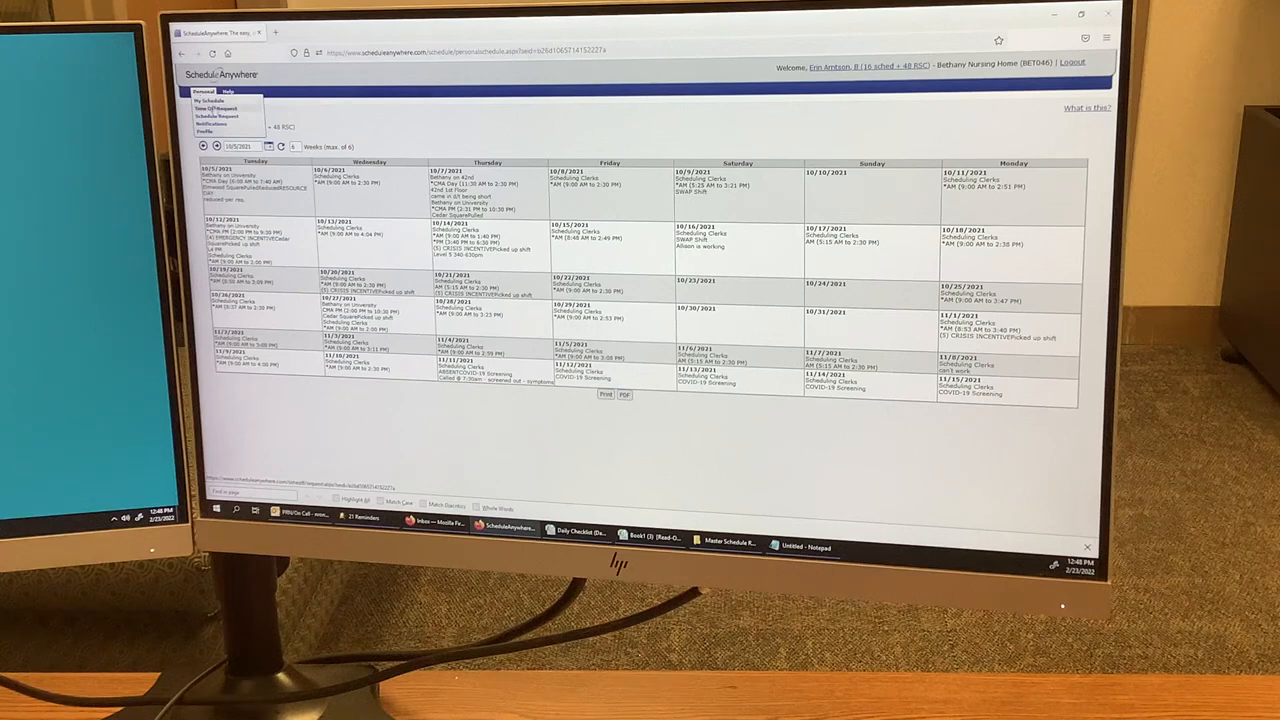
Step: Open a Time Off Request and set its start date to March 17, 2022, all day
click(211, 107)
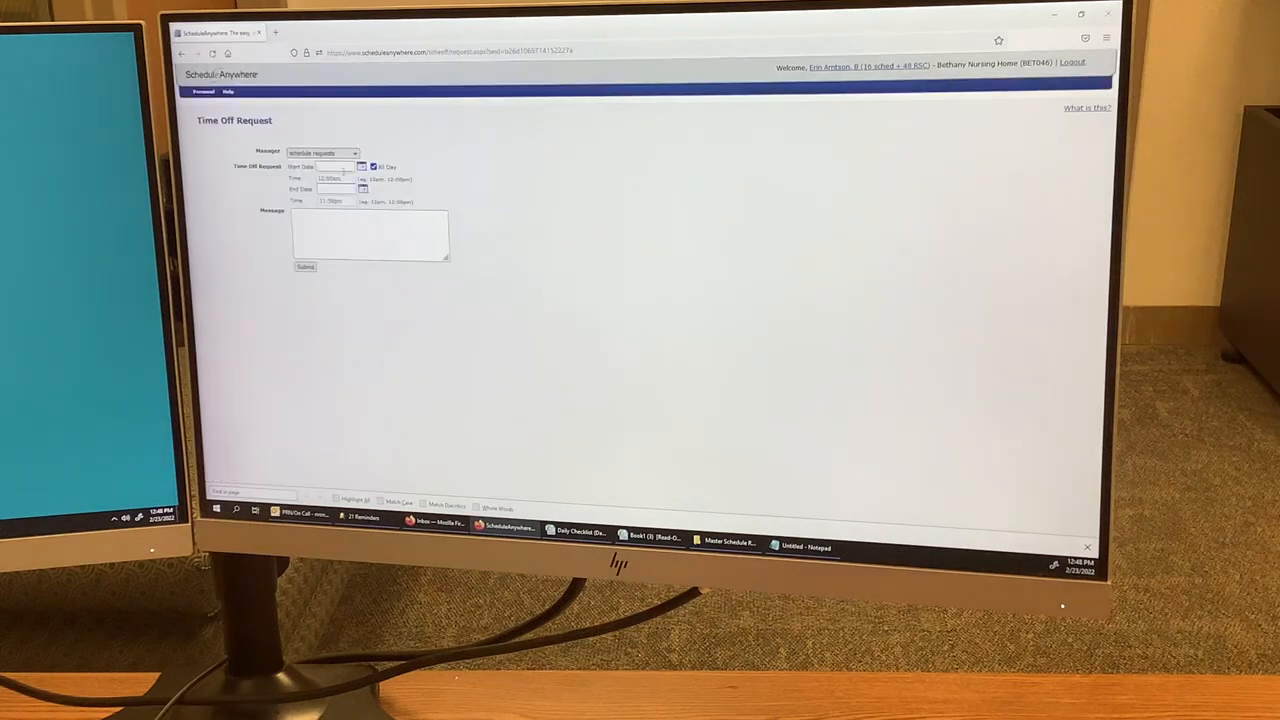
click(362, 166)
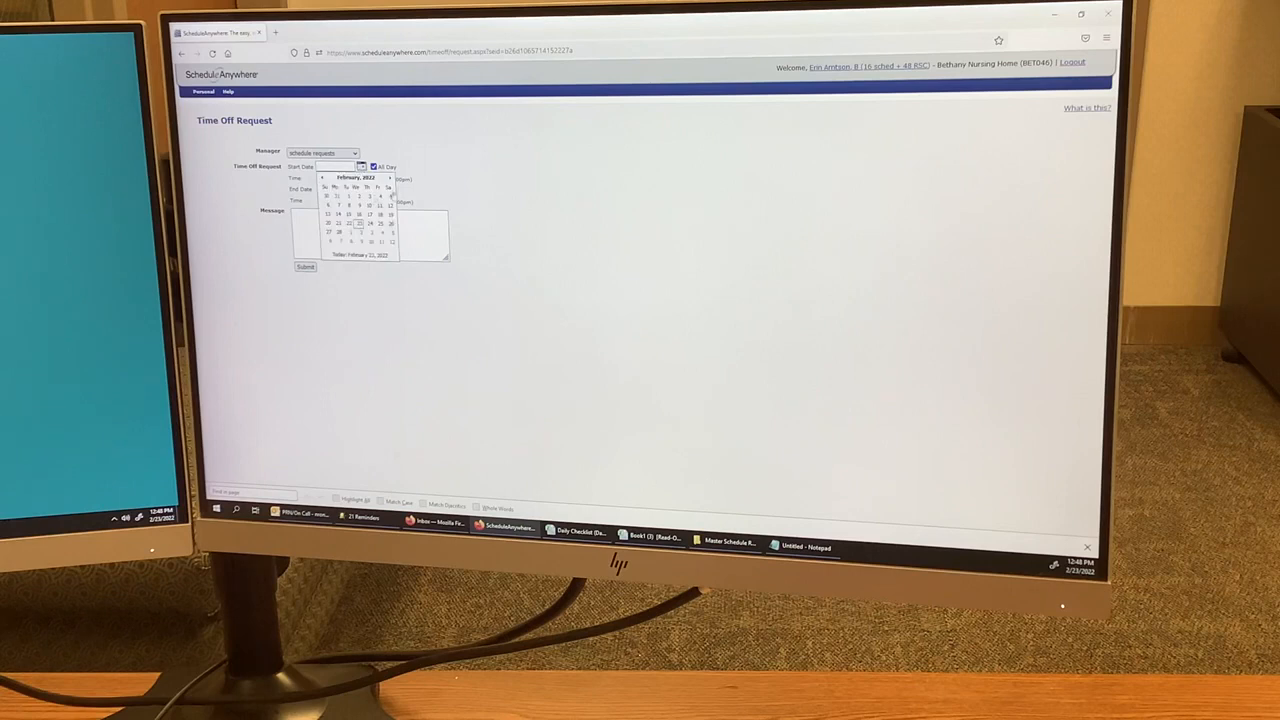
click(389, 177)
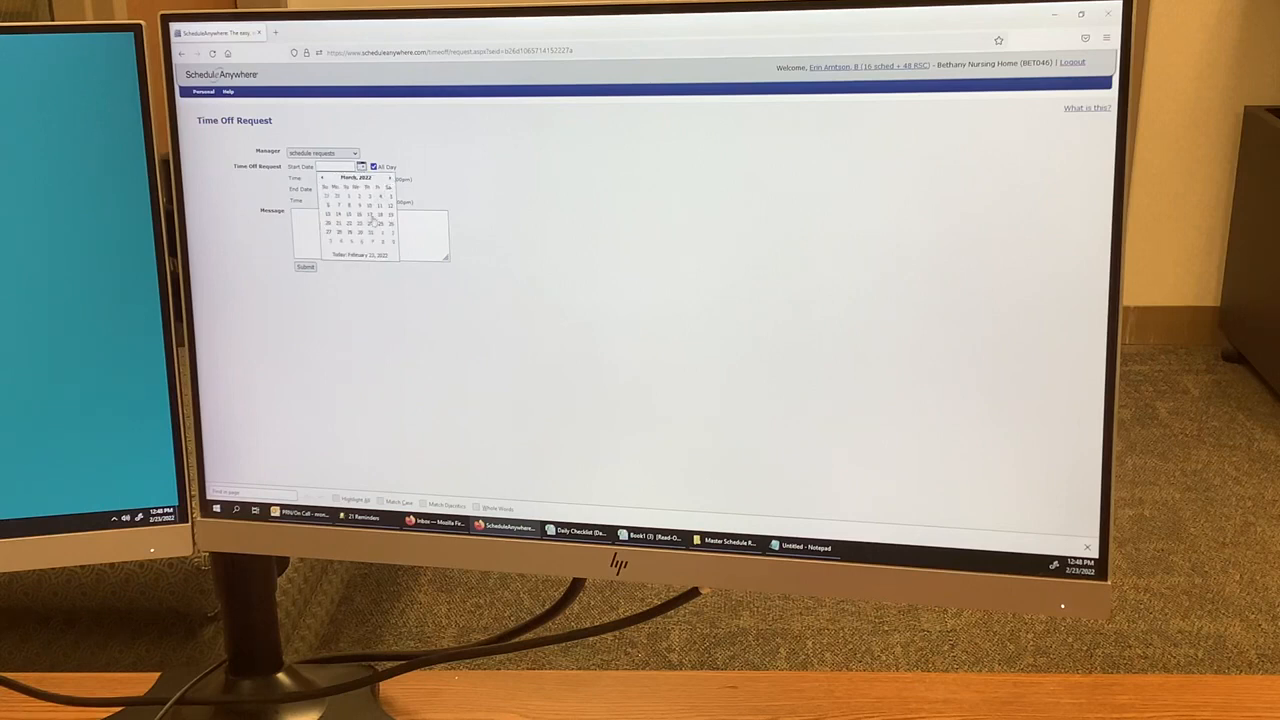
click(370, 224)
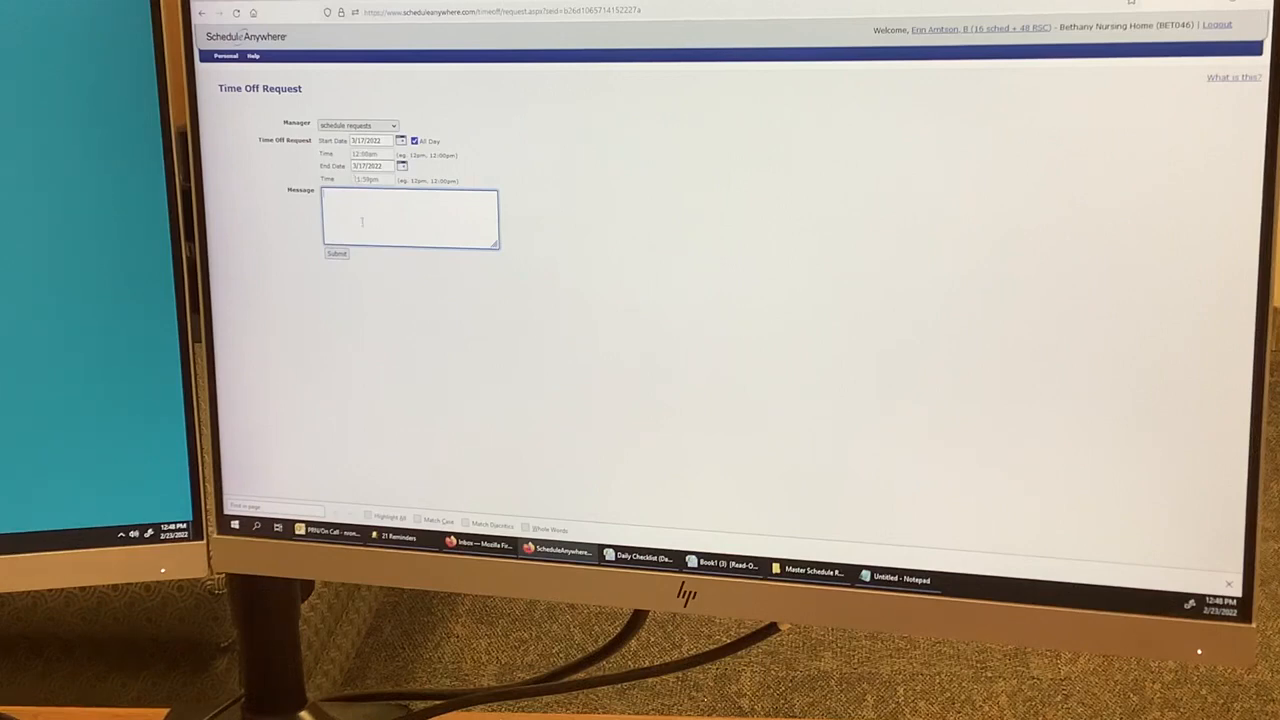
Step: Enter 'PTO' as the time off request message
text(PE)
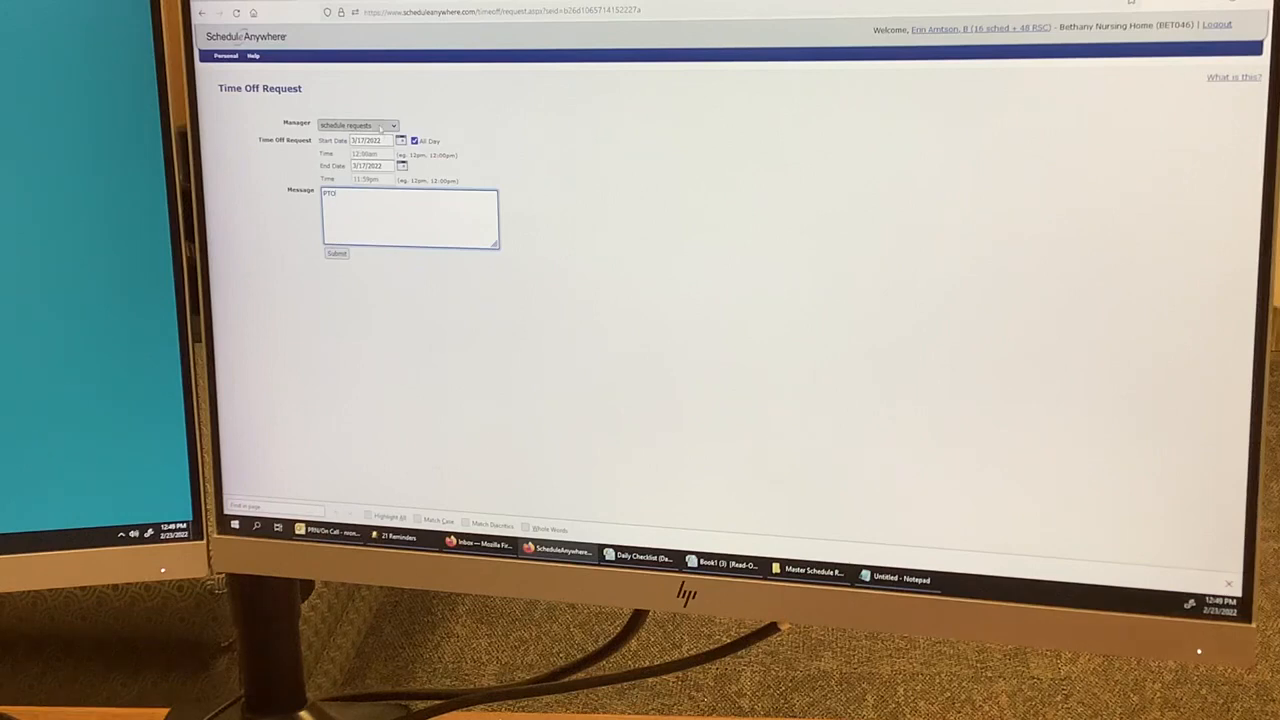
click(391, 125)
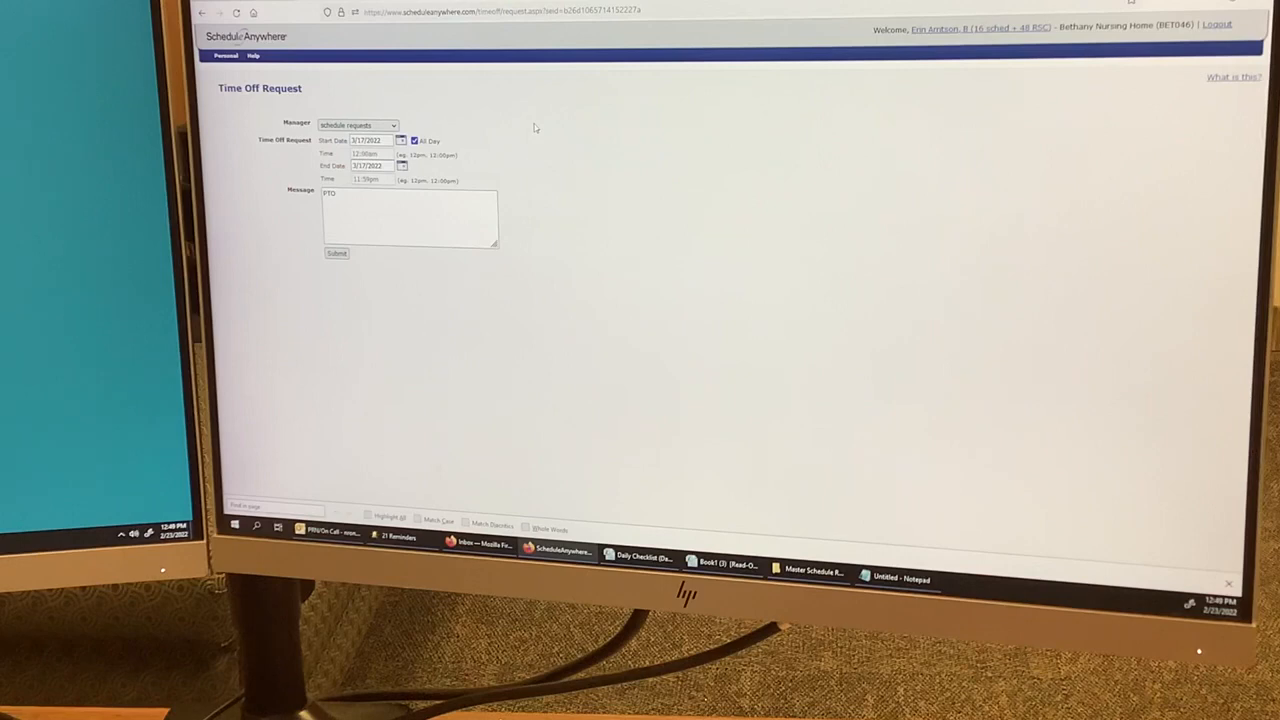
mouse_move(598, 166)
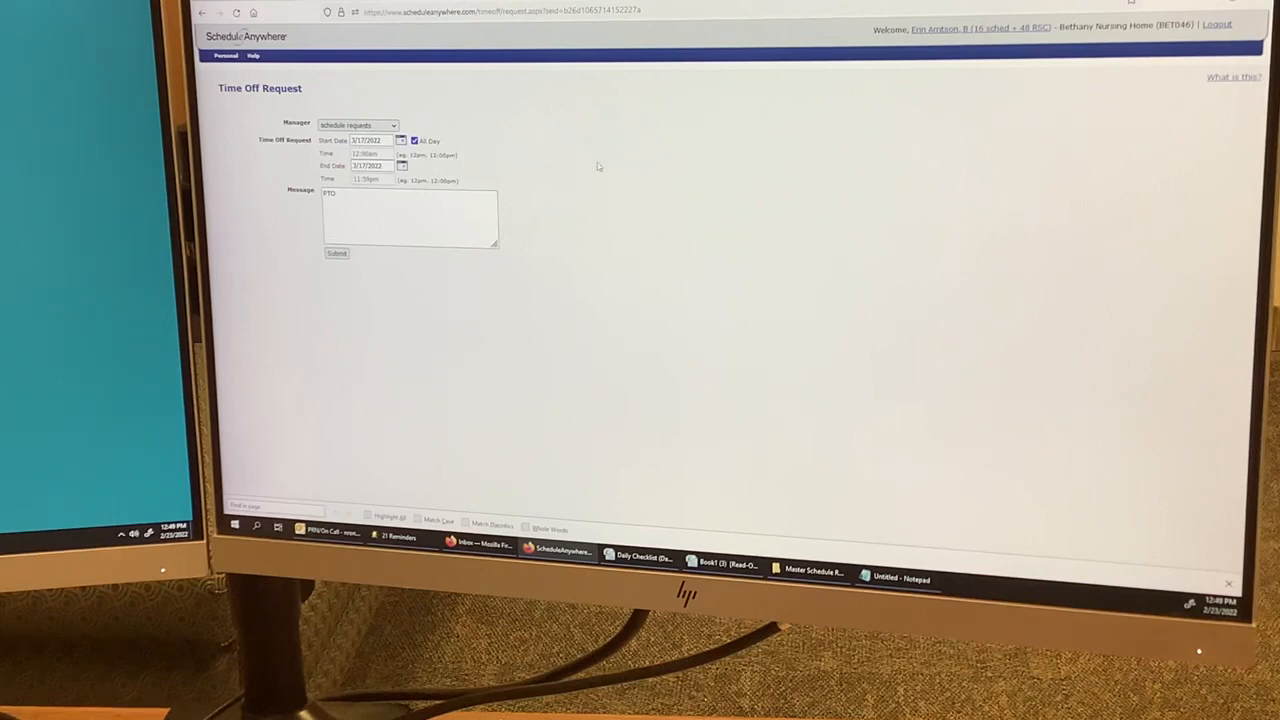
mouse_move(607, 170)
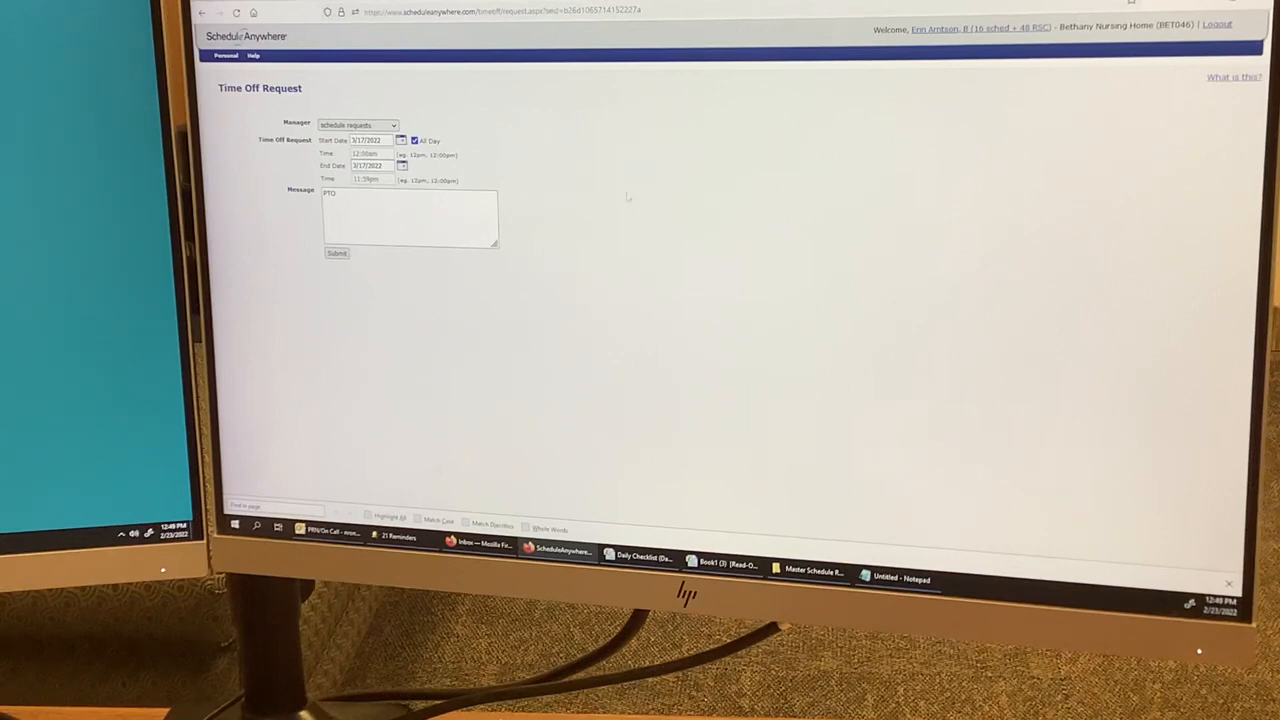
Step: Choose Schedule Request from the Personal menu to get a blank form
click(225, 55)
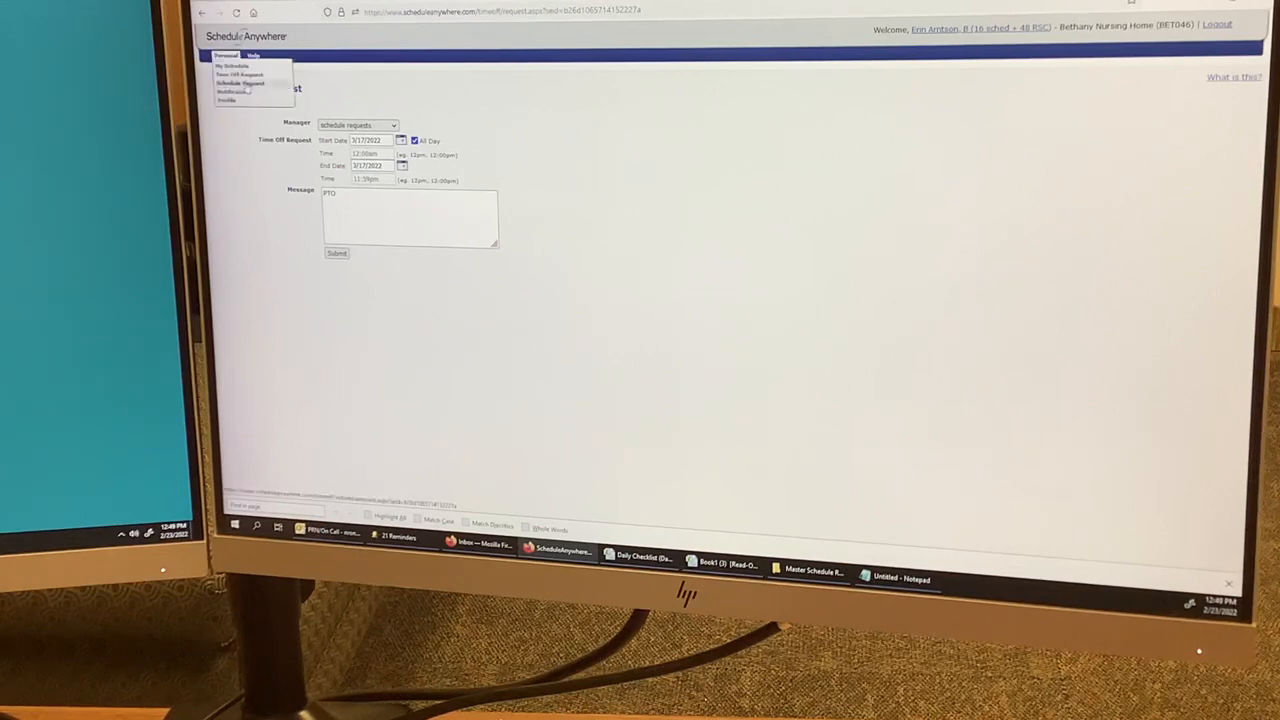
click(240, 83)
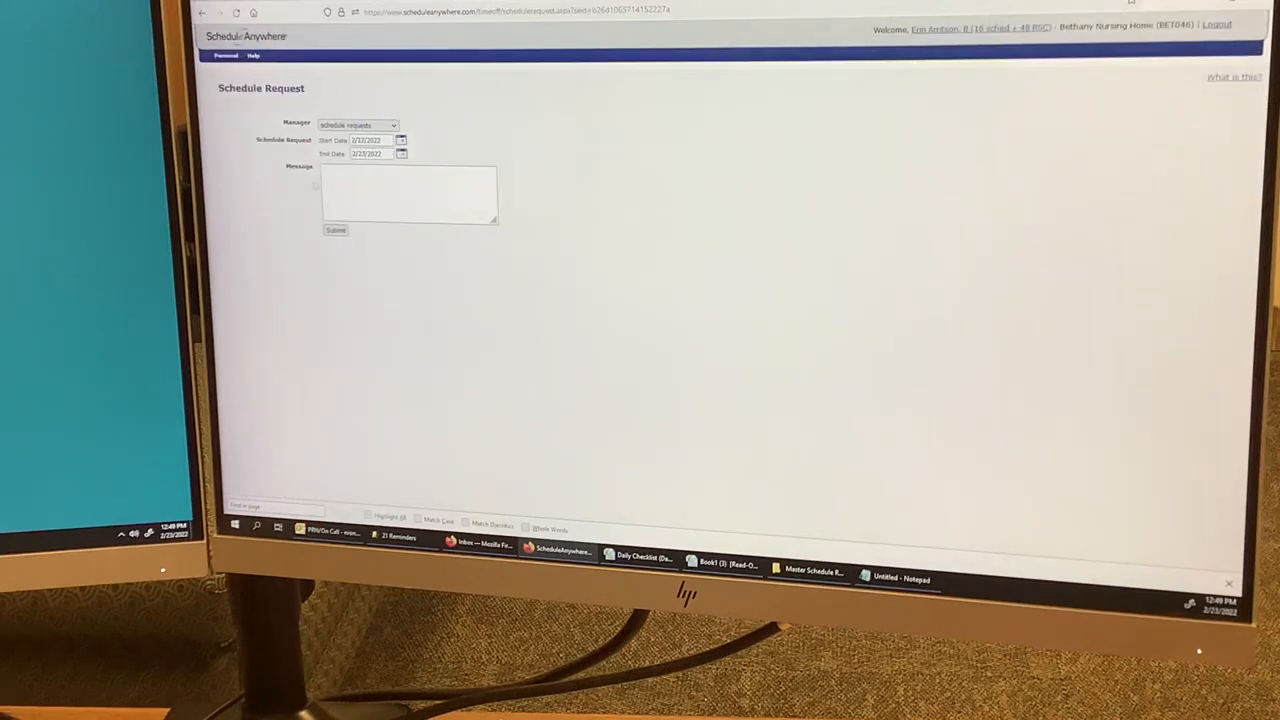
click(394, 124)
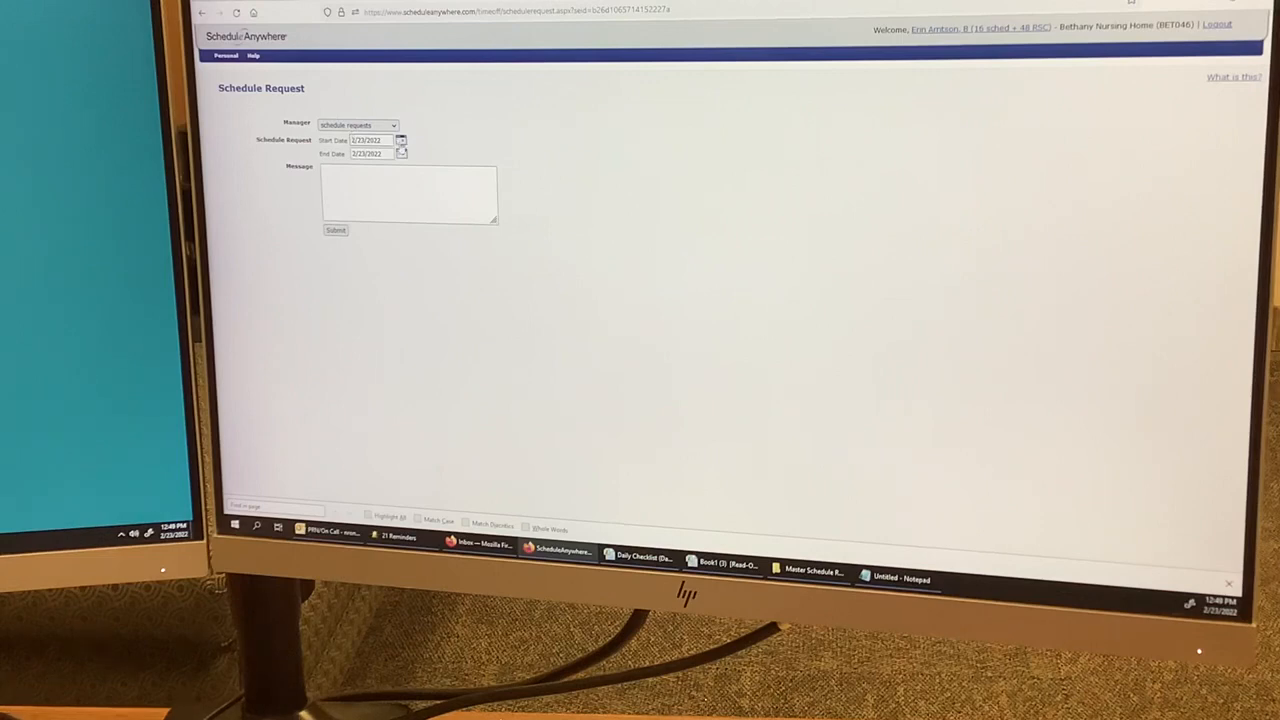
Step: Set both start and end dates of the schedule request to February 24, 2022
click(401, 140)
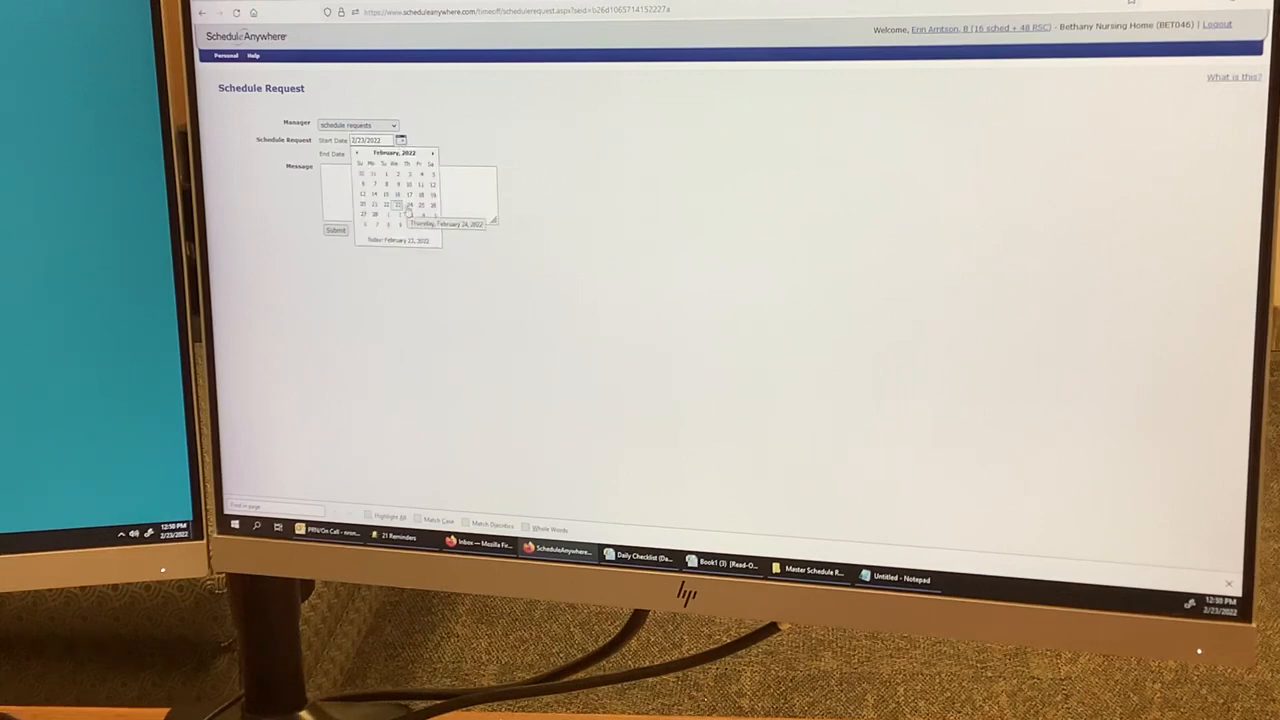
click(409, 204)
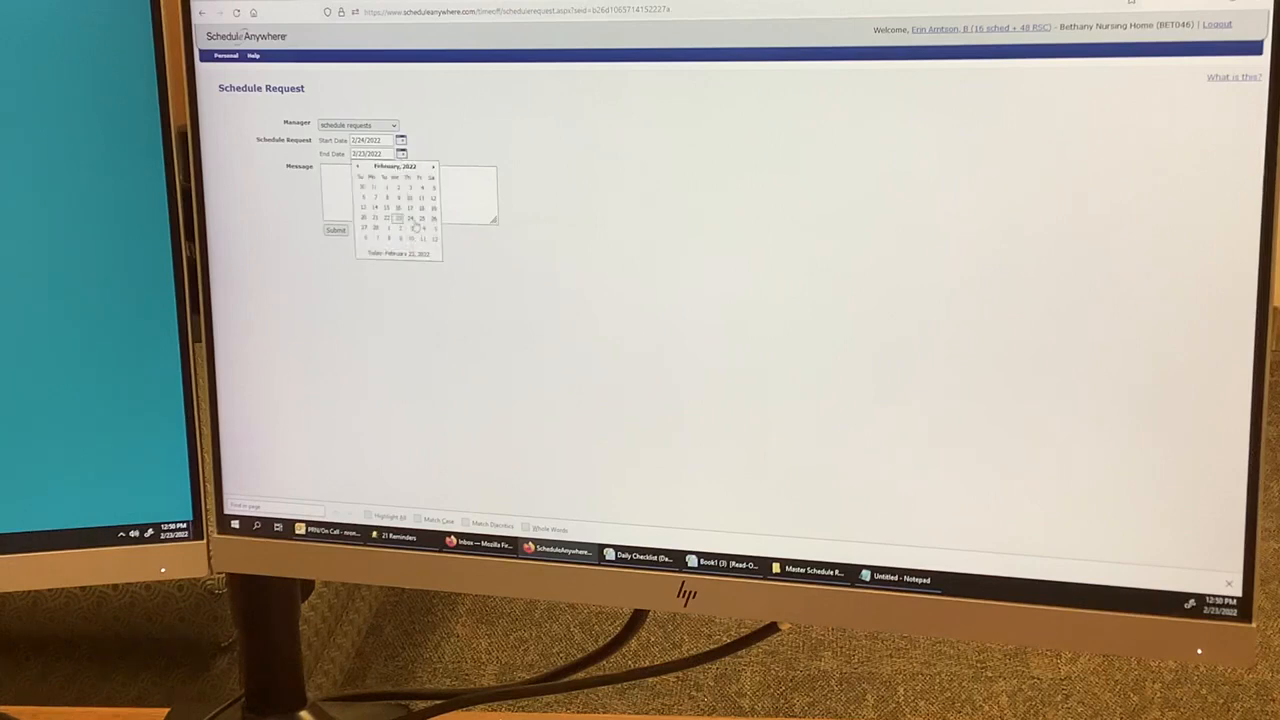
click(410, 218)
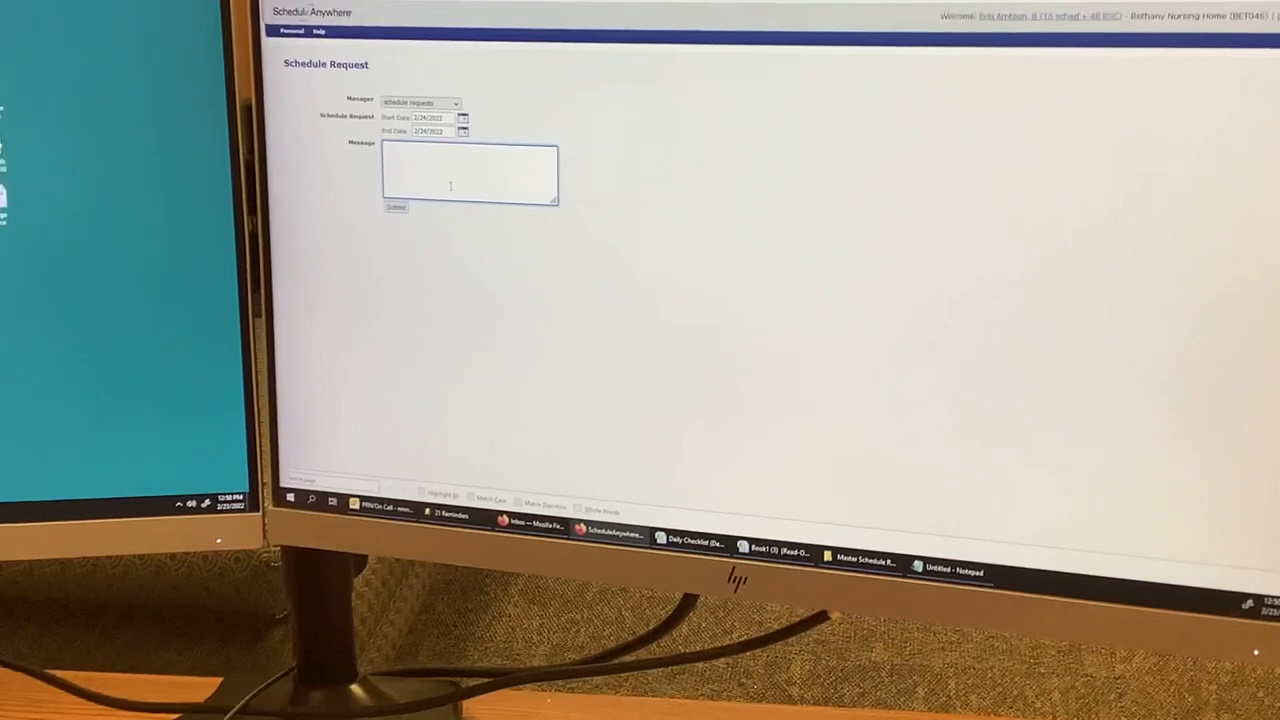
text(W)
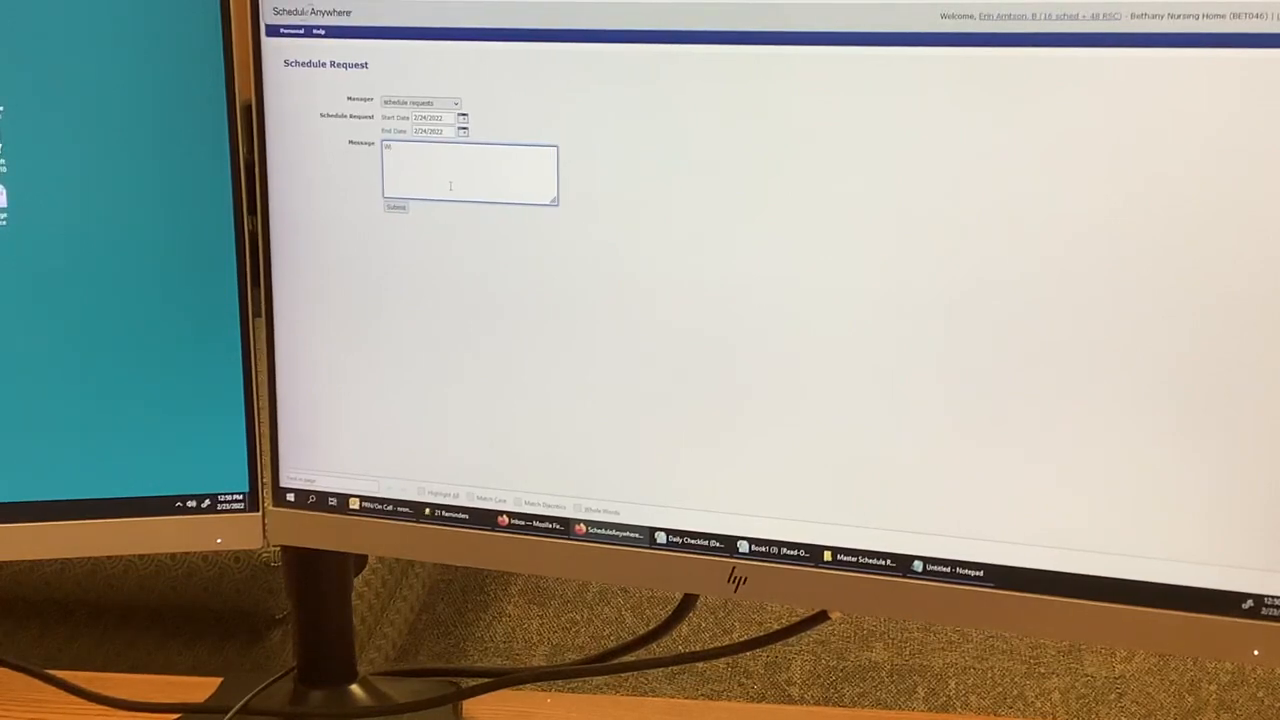
text(WORKING FOR)
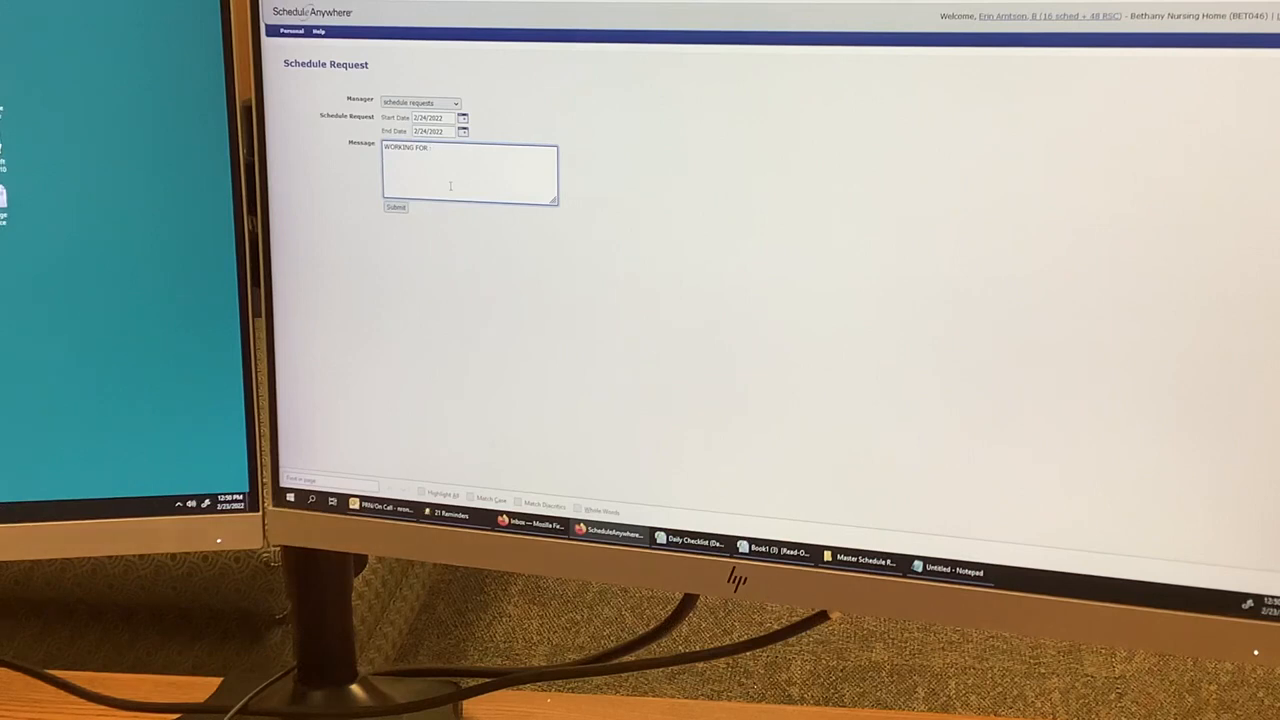
text(Nicole Ronin)
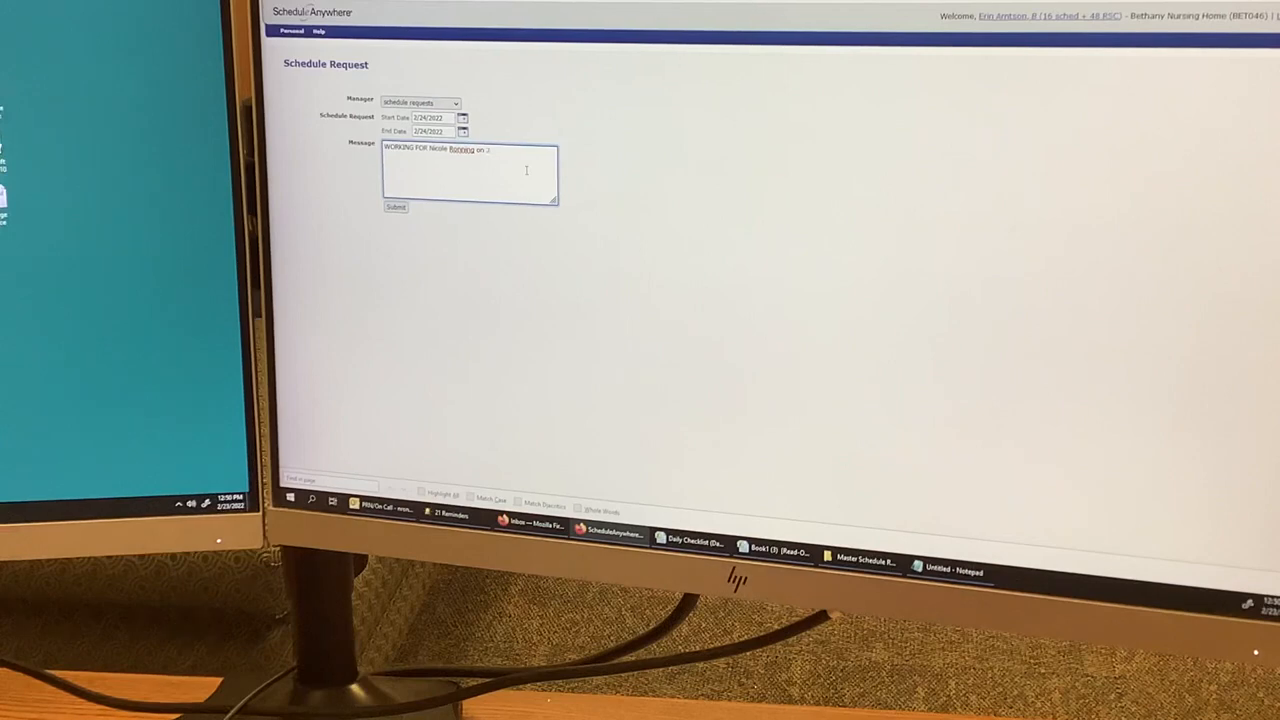
text(/24)
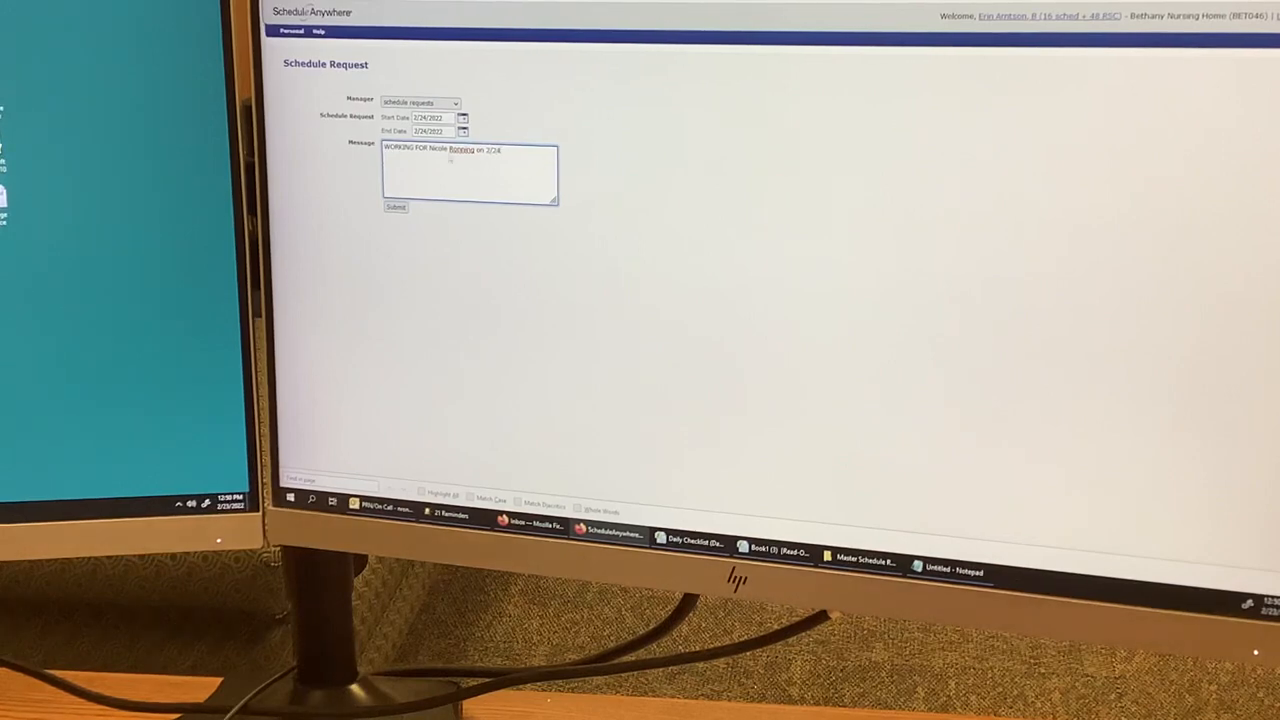